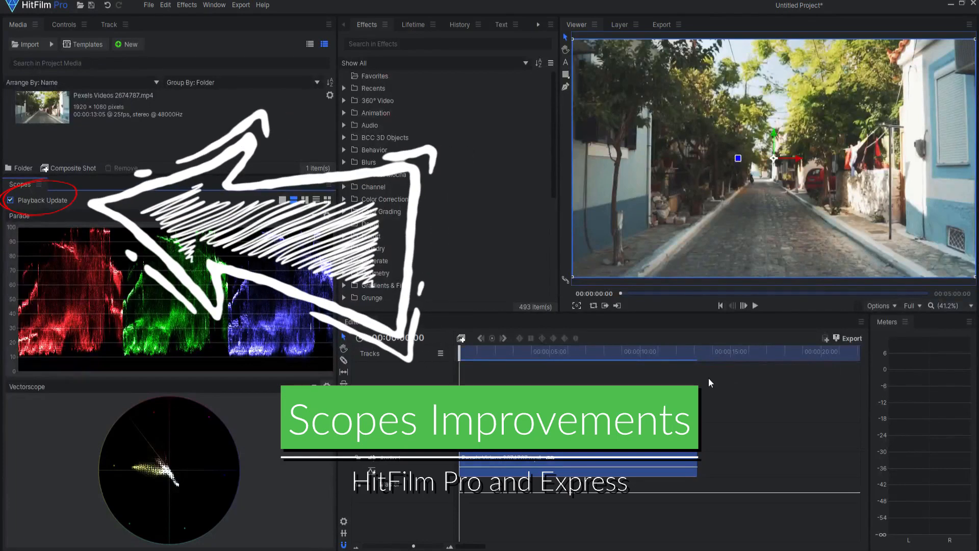
# Turn off Playback Update in the Scopes panel and play the street clip in the viewer
pyautogui.click(755, 305)
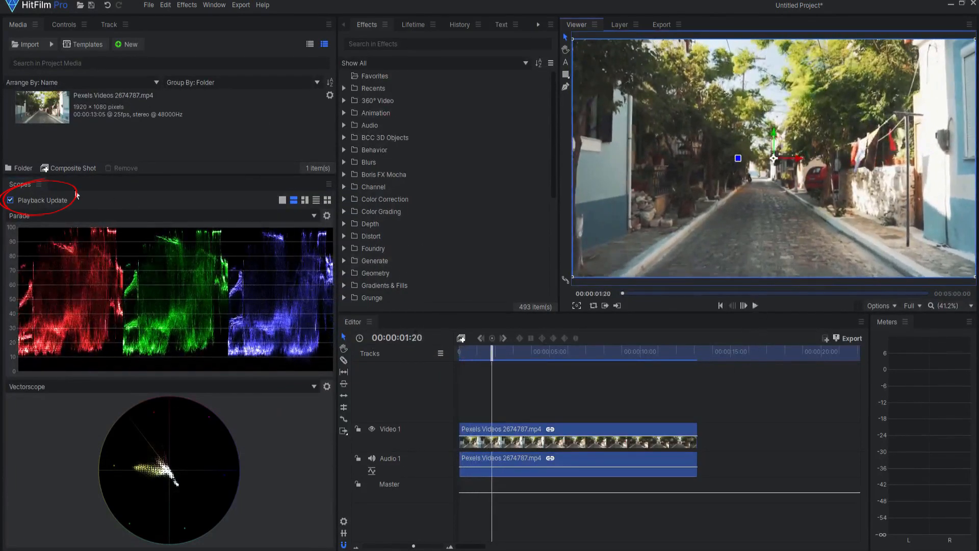
pyautogui.click(10, 200)
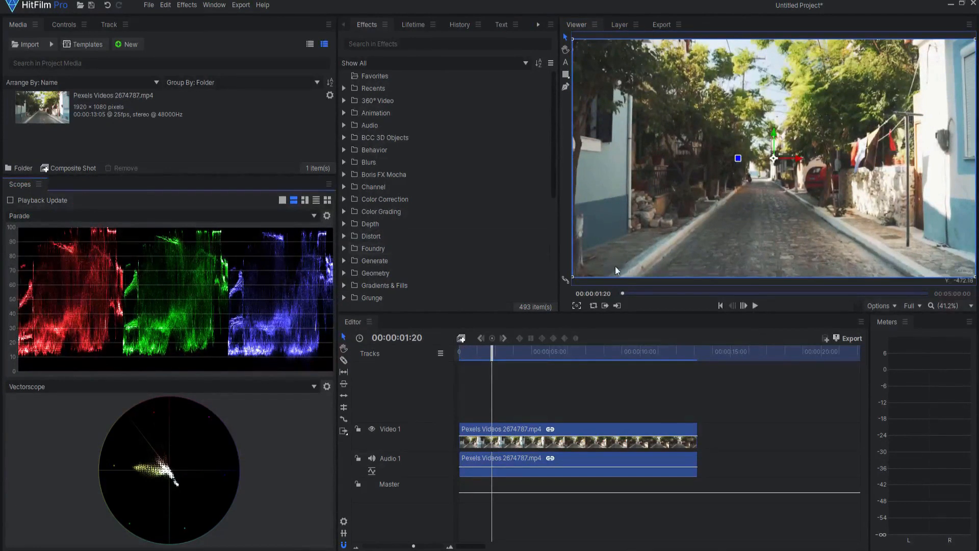
pyautogui.click(754, 305)
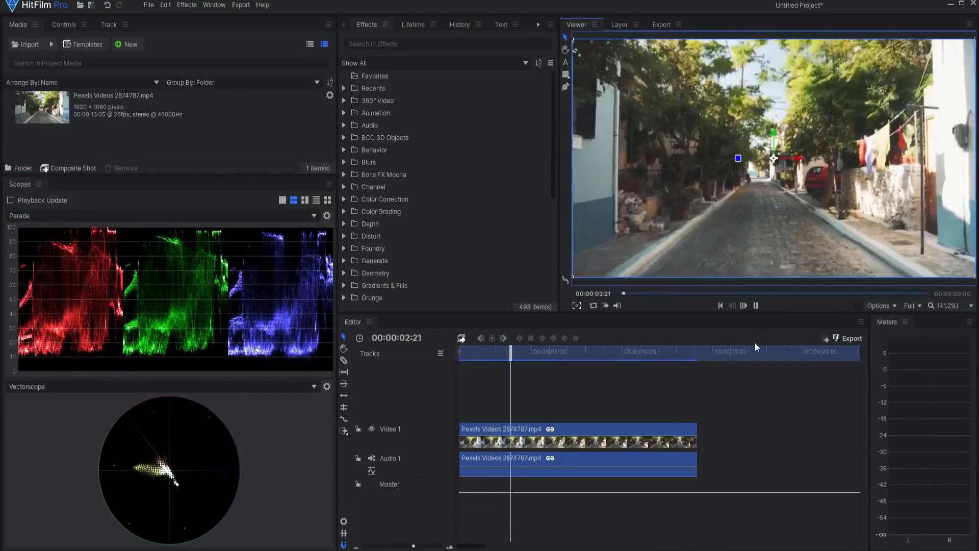